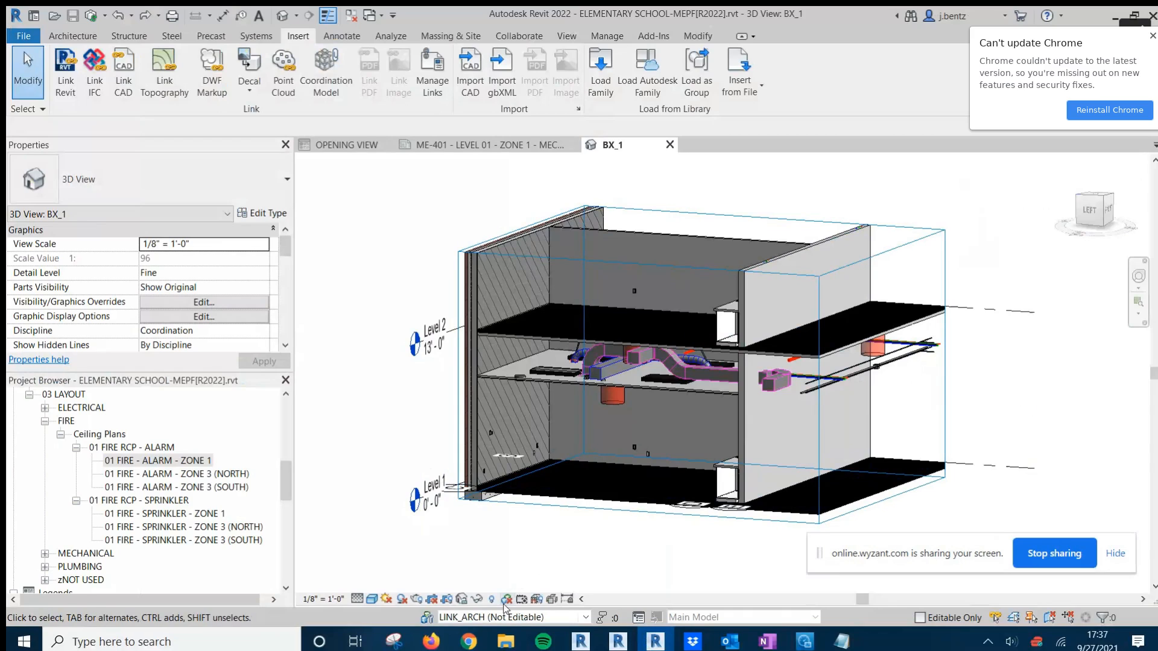
Review the active workset list without changing it, then select the linked architectural model
click(585, 618)
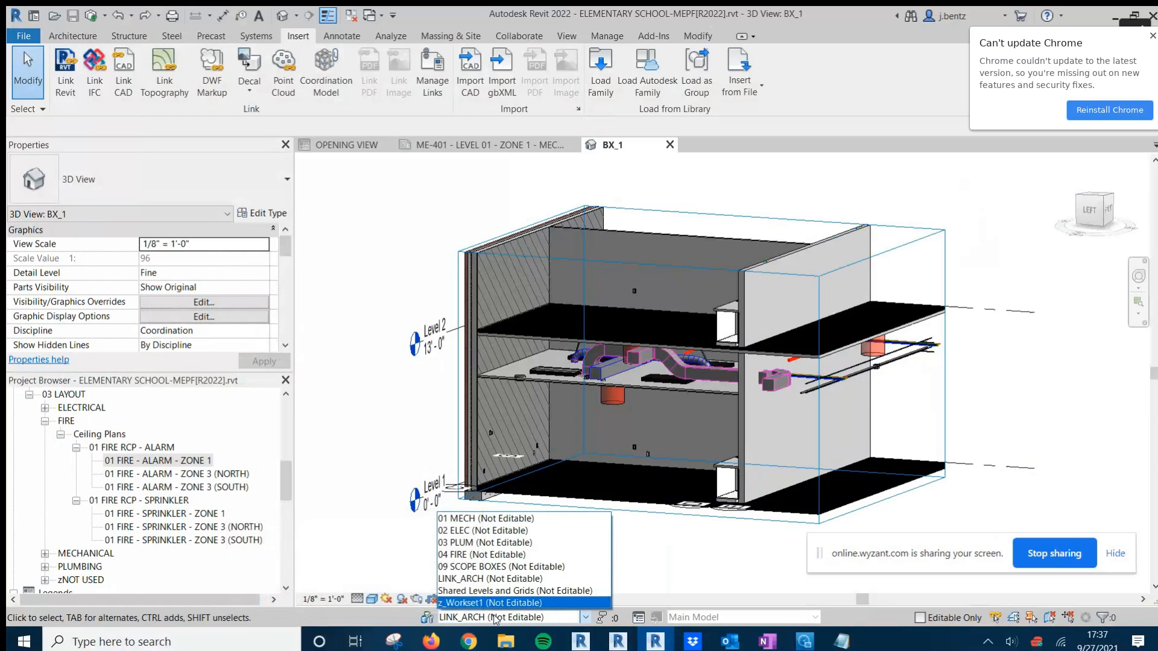
mouse_move(484, 530)
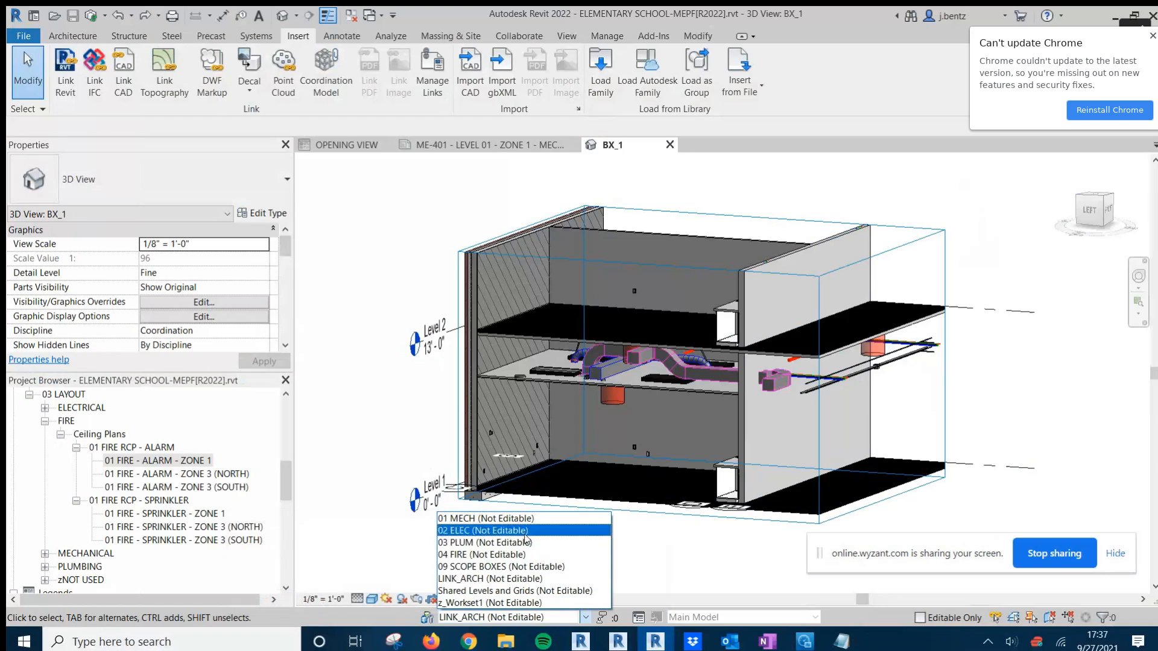
click(505, 616)
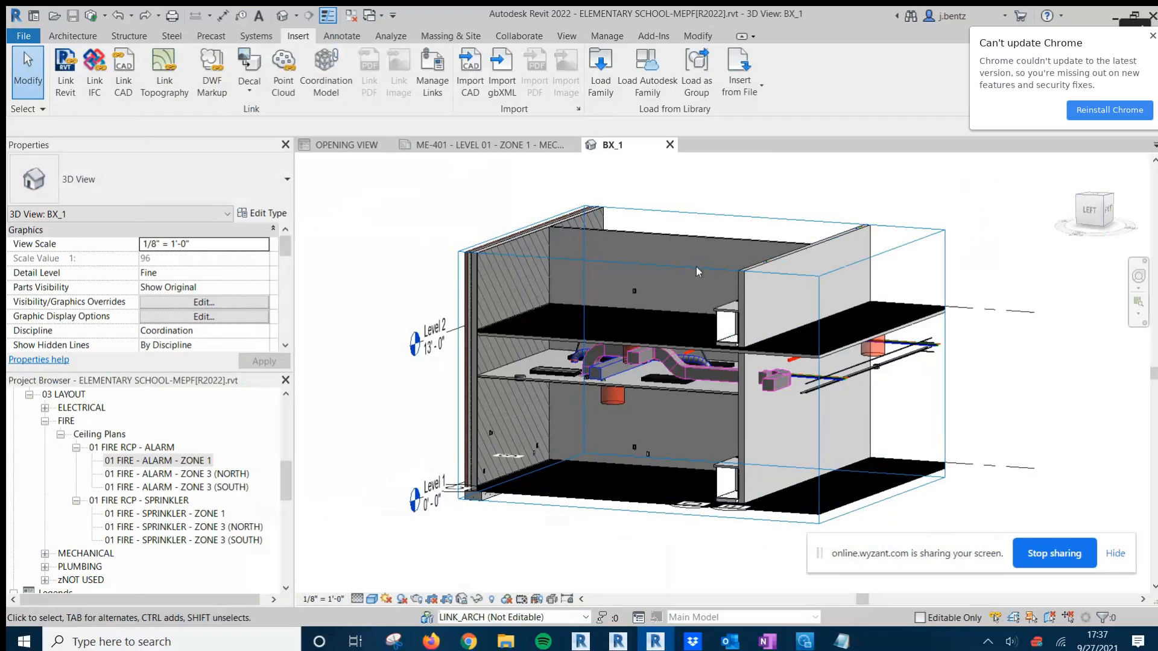
click(736, 243)
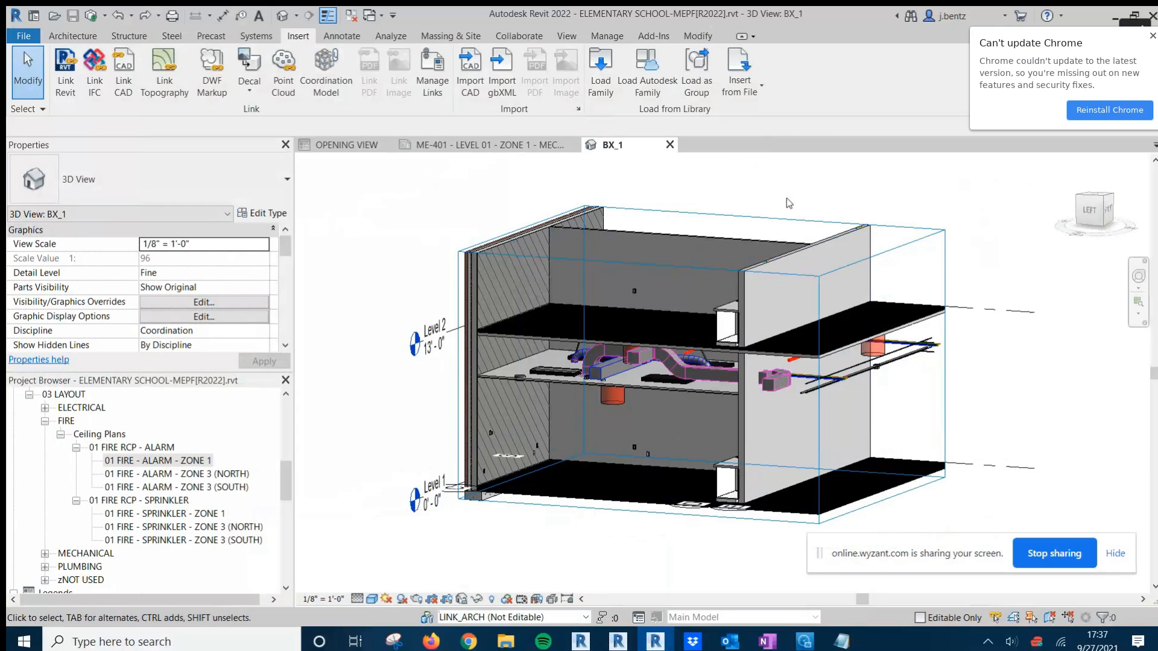
click(727, 244)
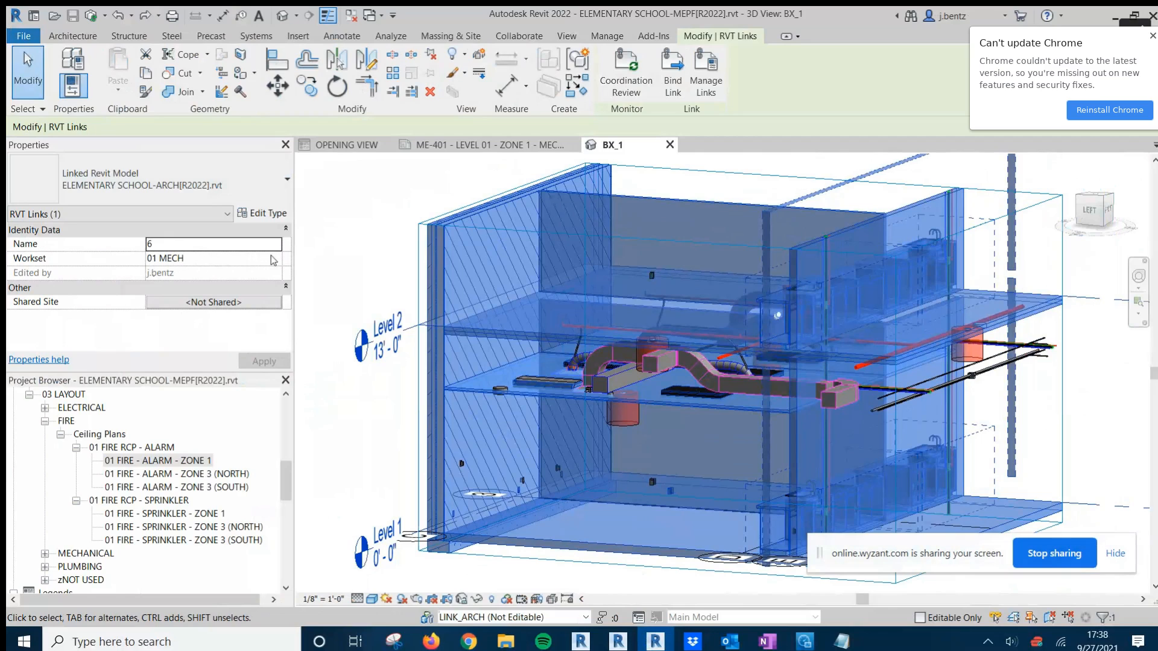
Change the linked model's Workset from 01 MECH to LINK_ARCH, then deselect it
click(275, 258)
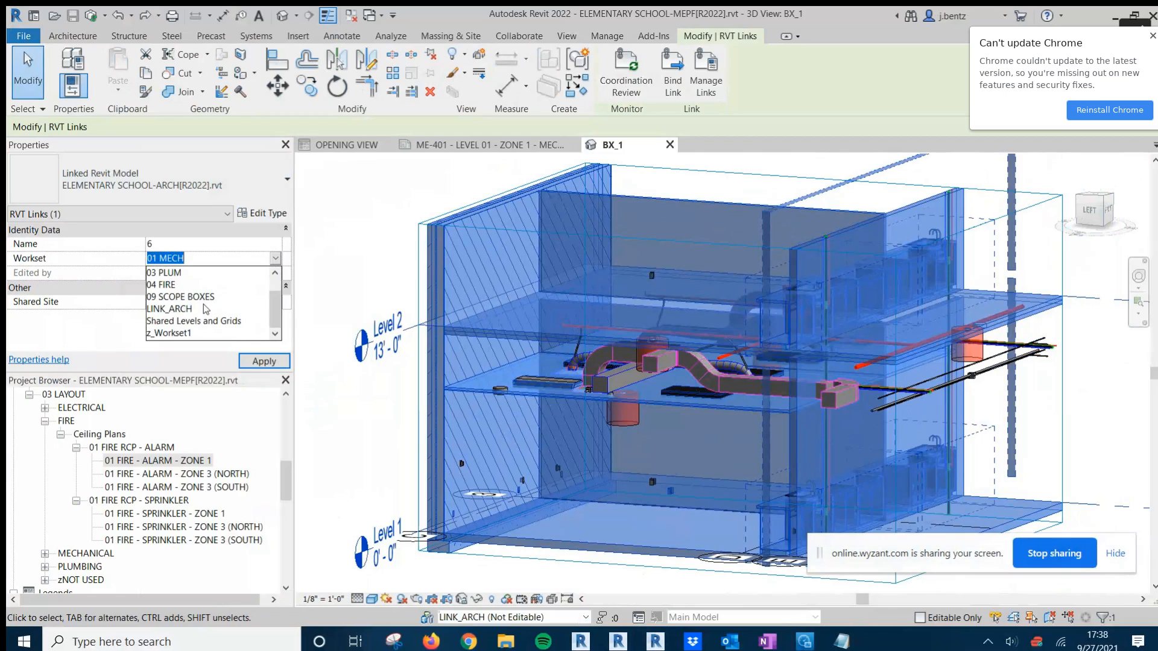
click(170, 309)
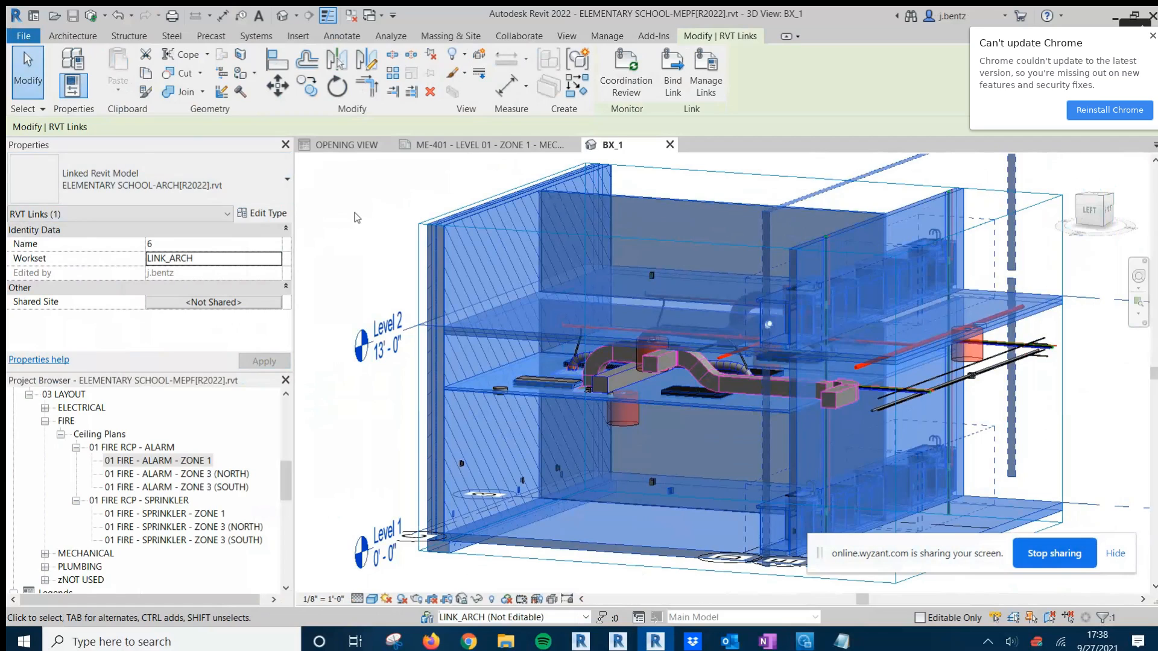
mouse_move(340, 250)
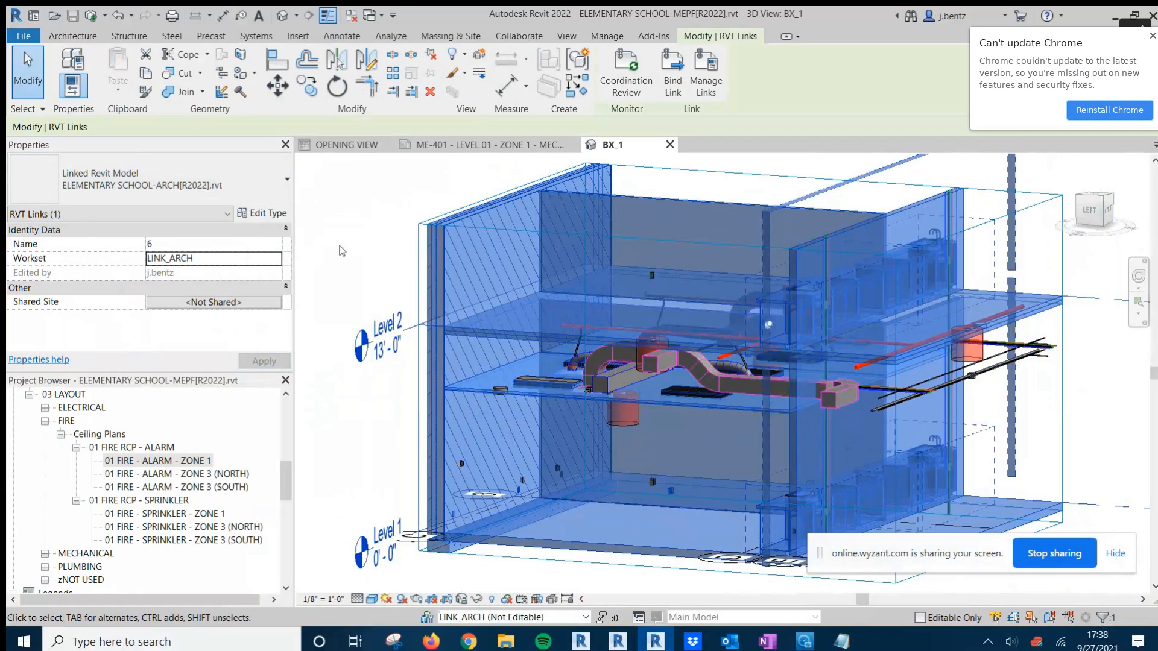
click(298, 35)
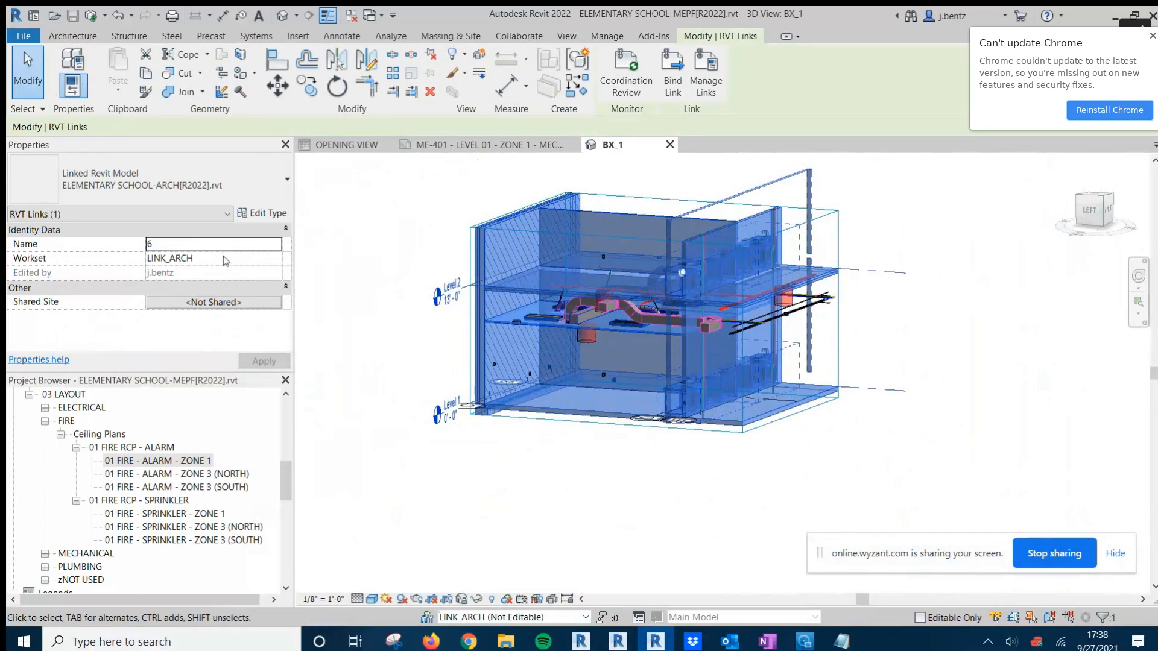
click(477, 254)
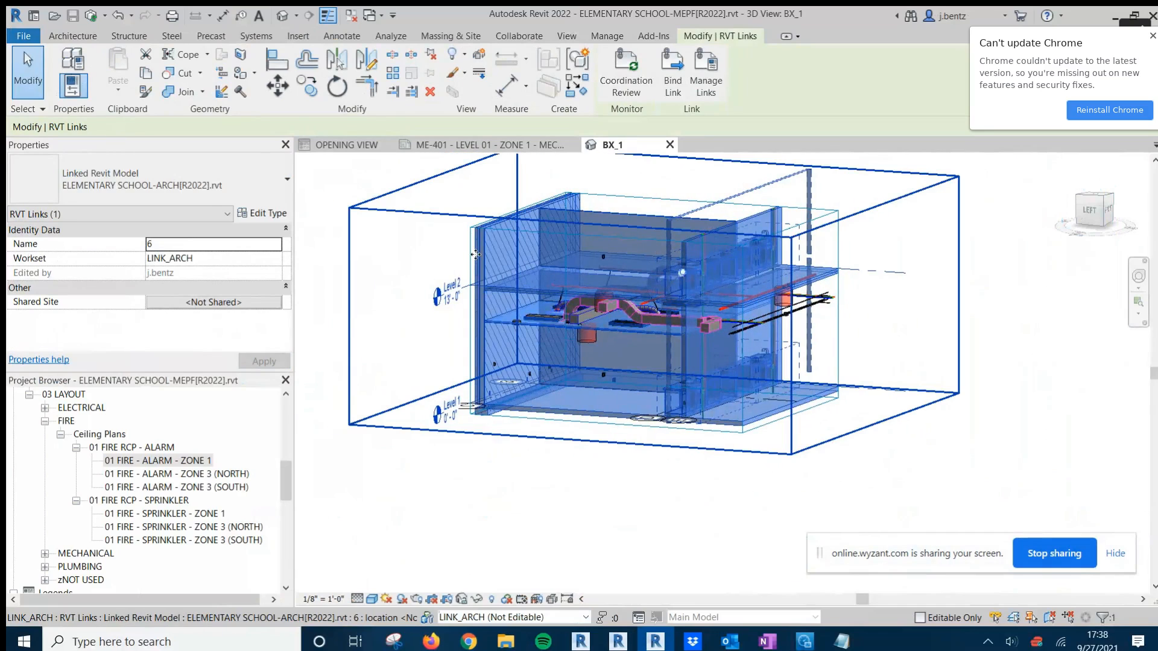
click(298, 36)
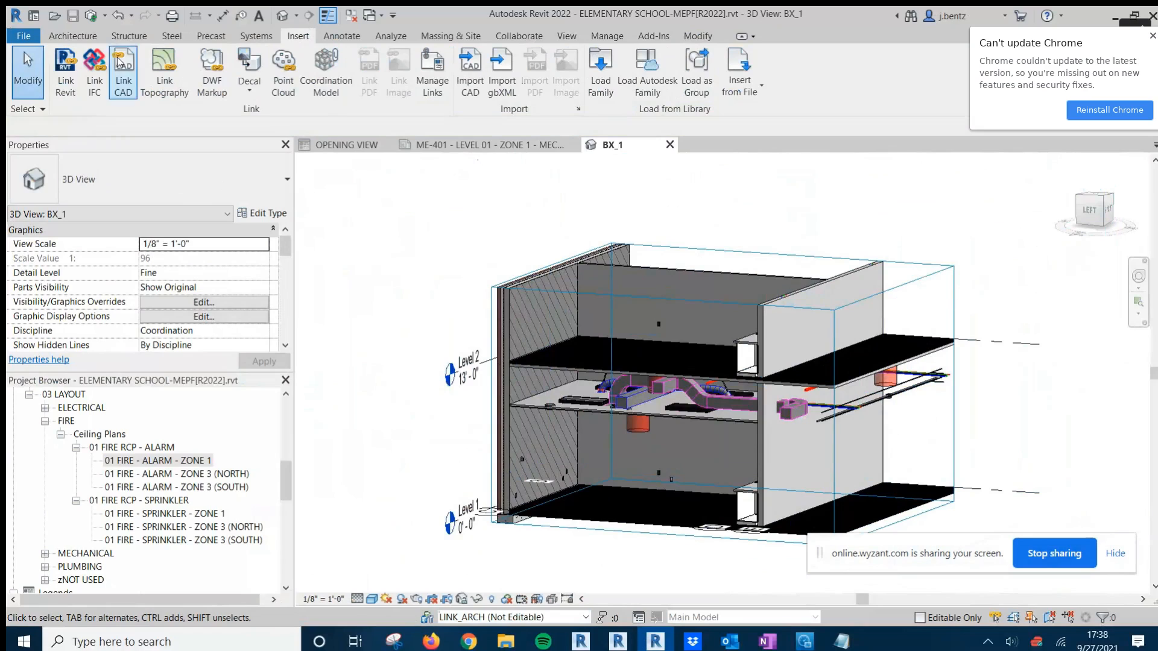
click(65, 66)
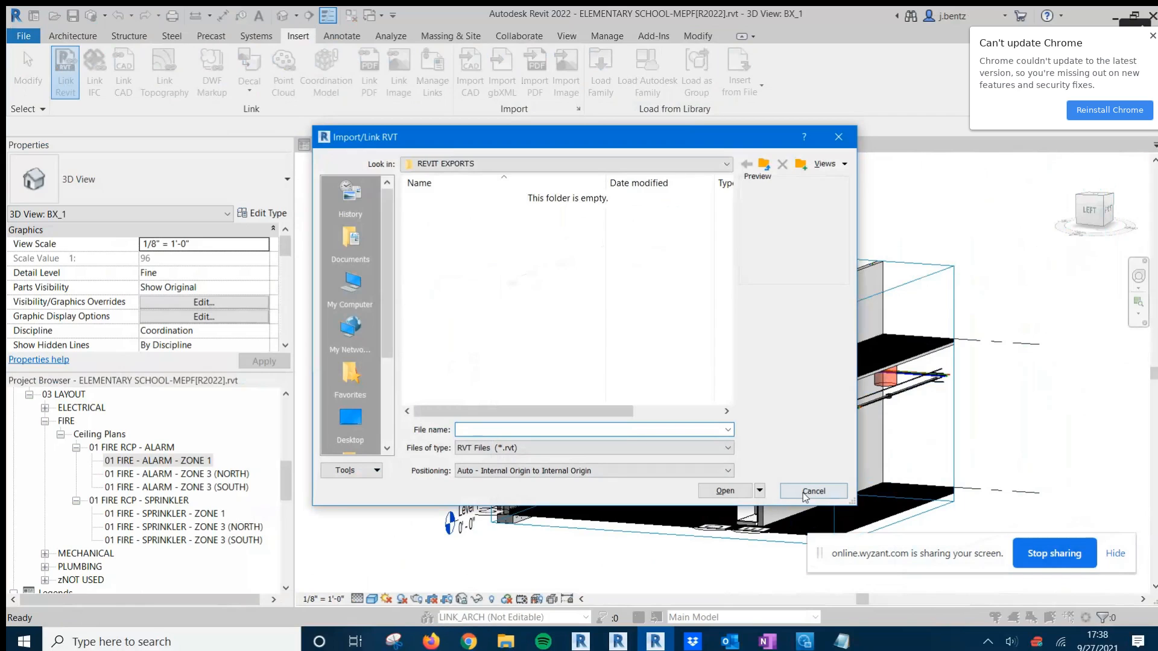
click(812, 490)
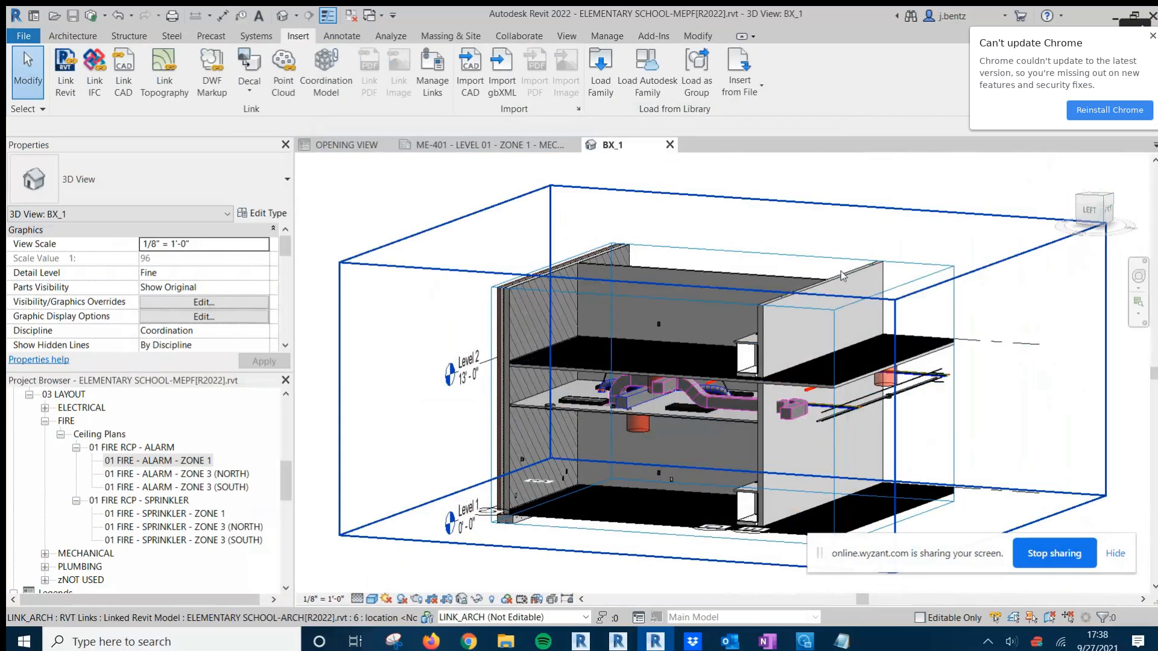
drag(842, 275, 797, 236)
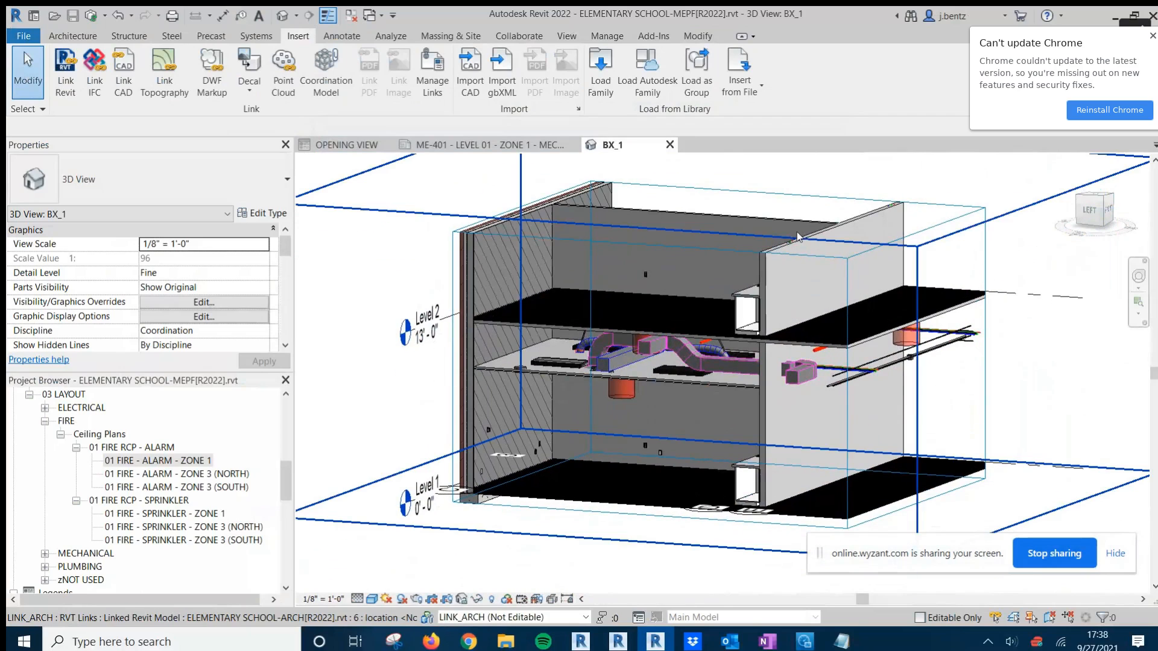
mouse_move(808, 228)
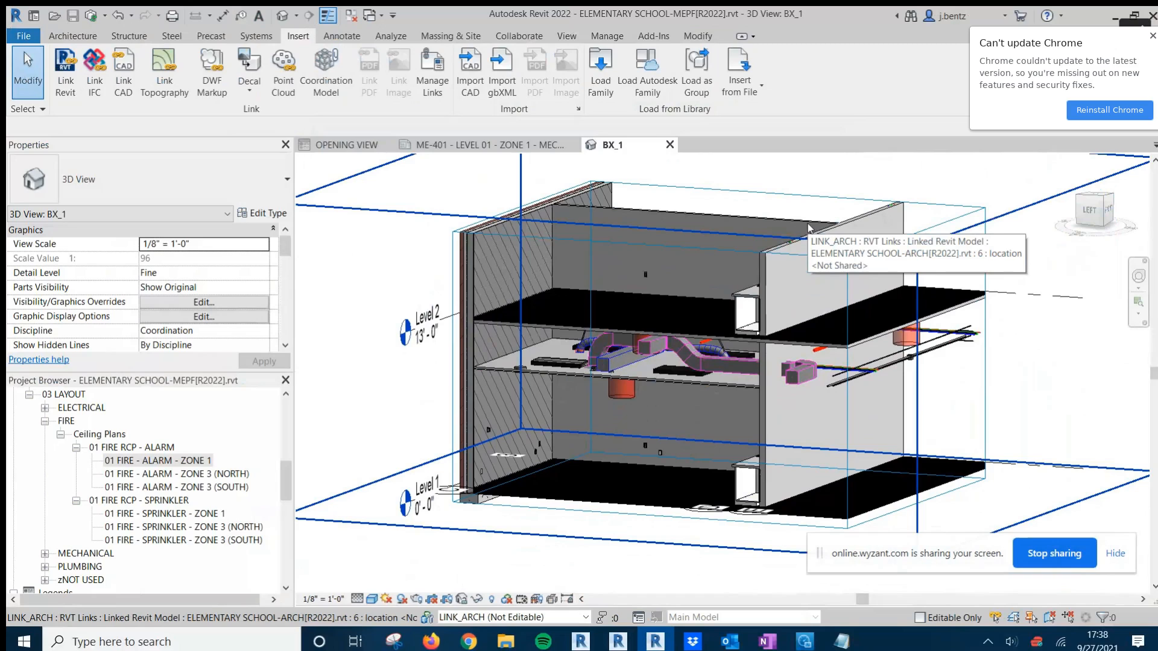
mouse_move(705, 208)
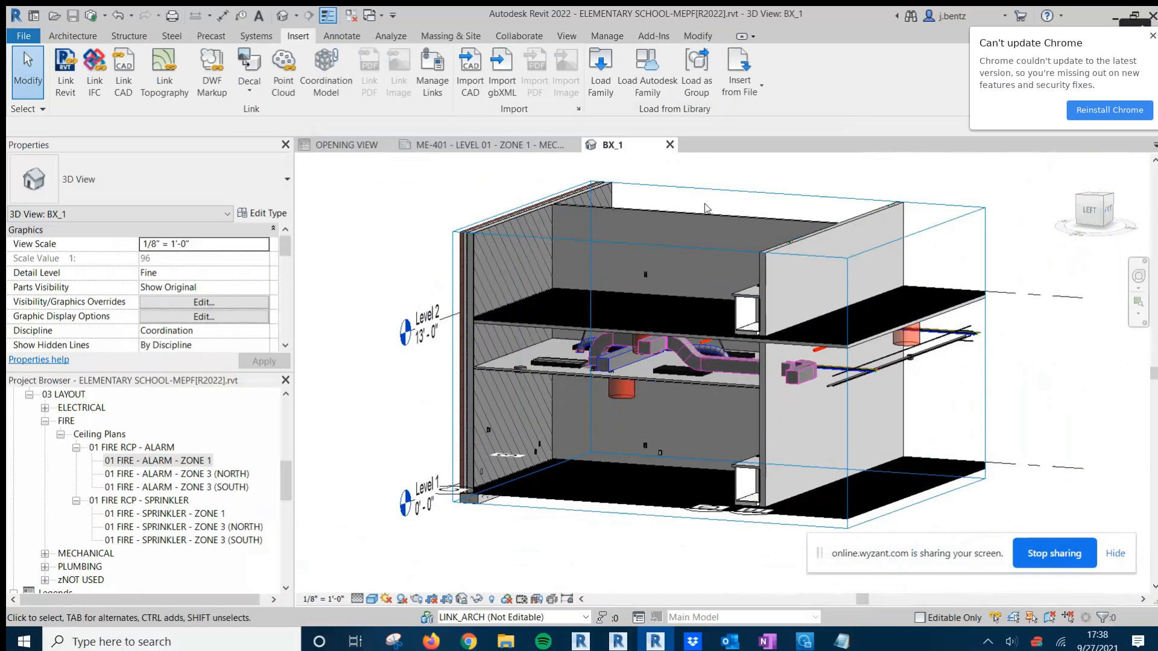
click(704, 209)
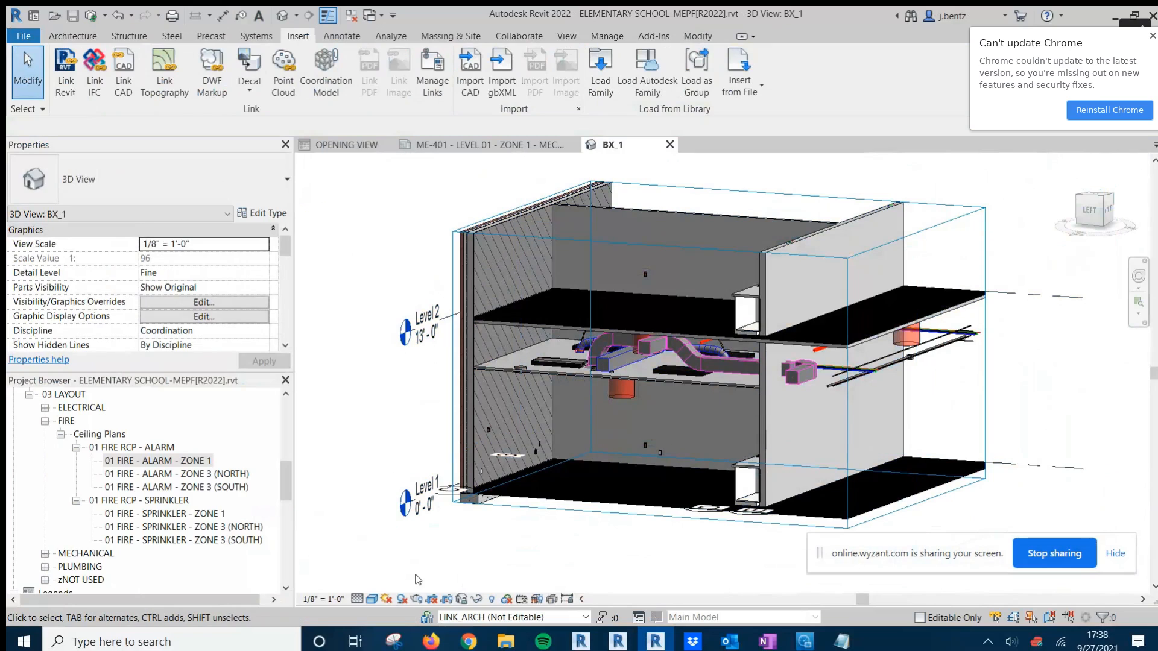
mouse_move(420, 570)
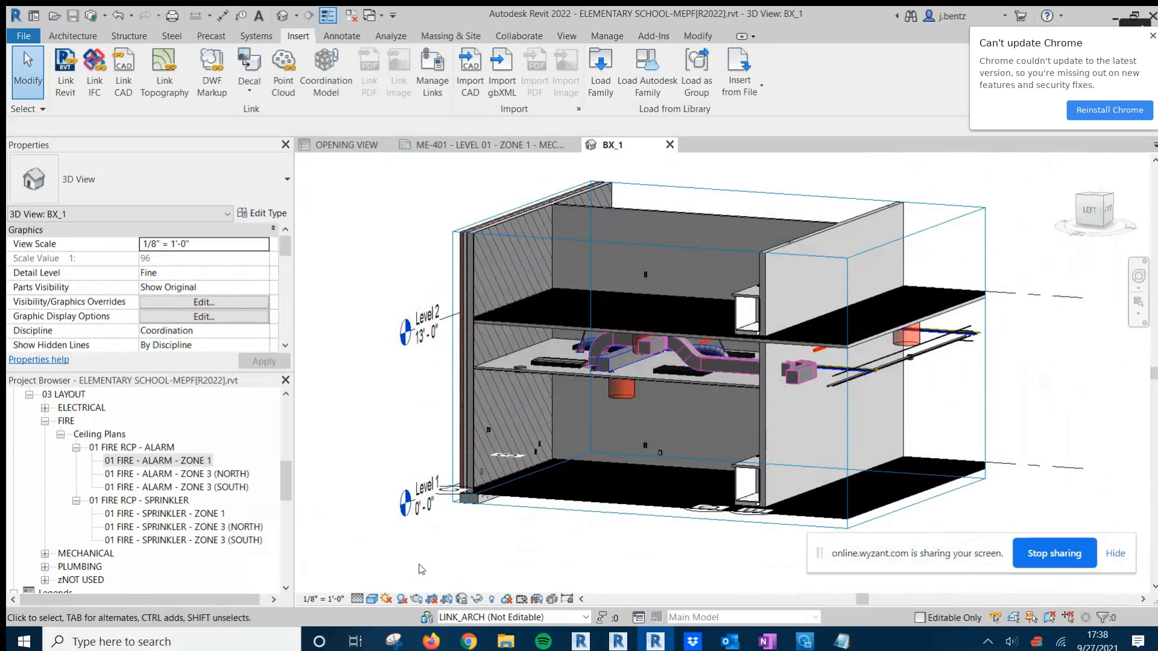
mouse_move(427, 617)
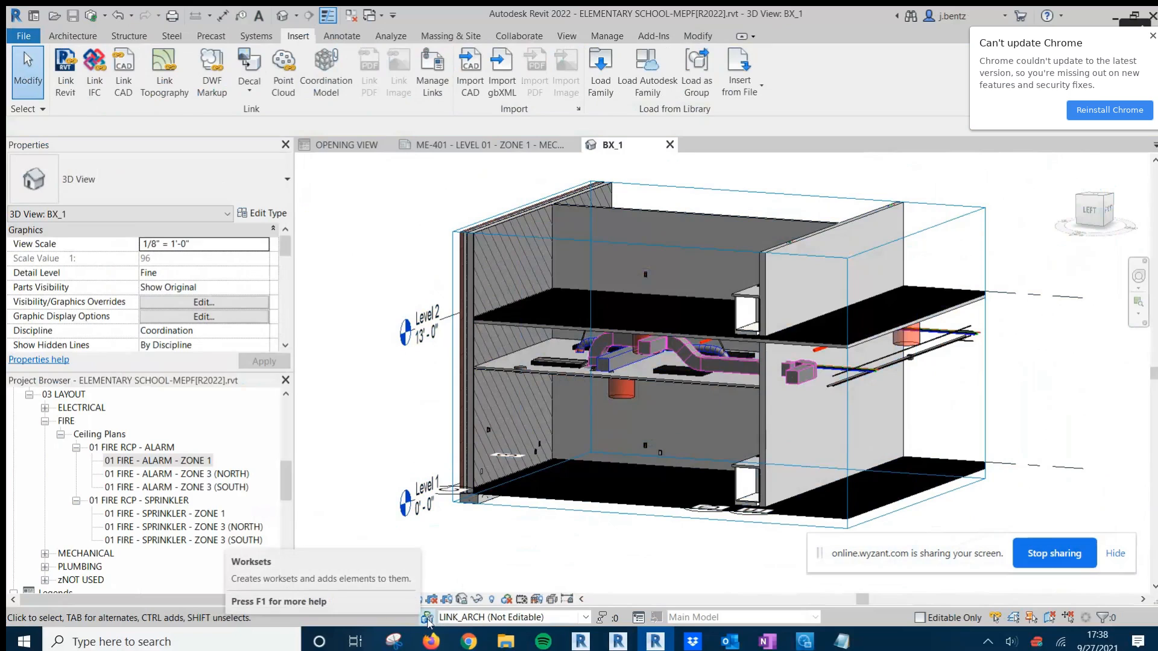
mouse_move(426, 618)
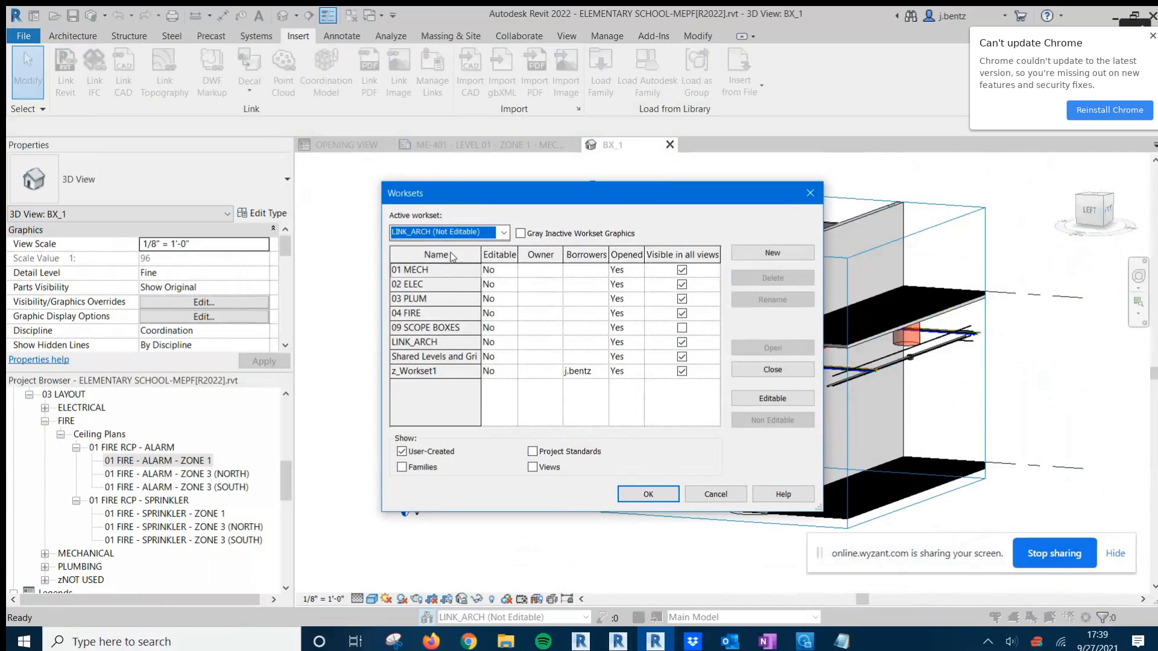
click(771, 253)
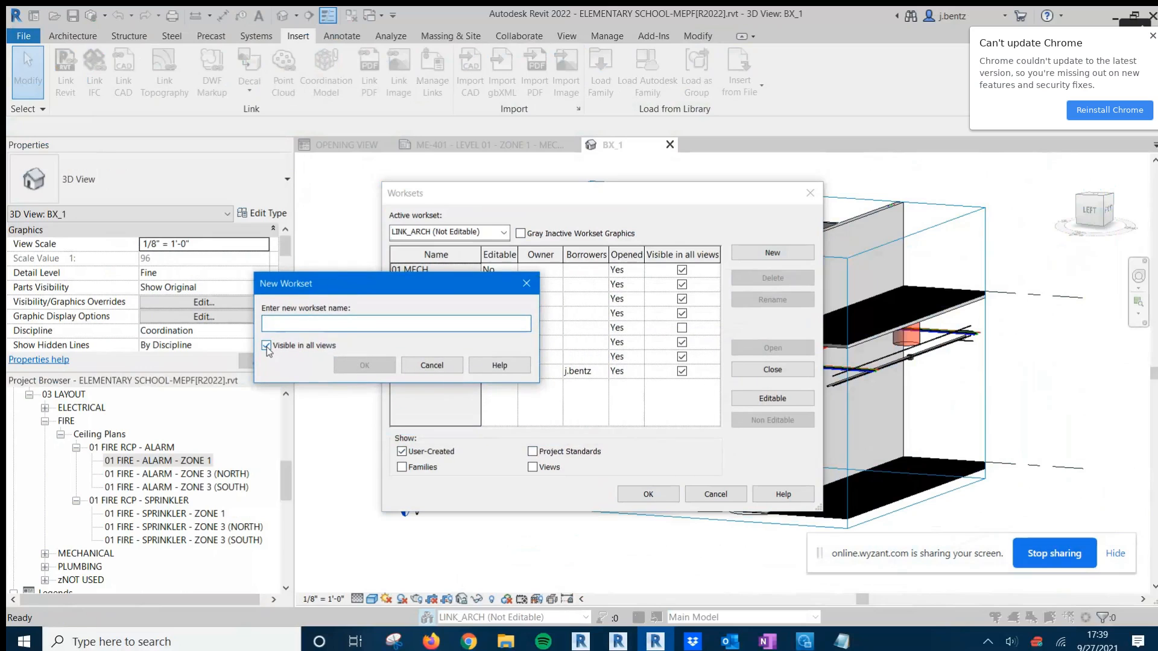
click(266, 346)
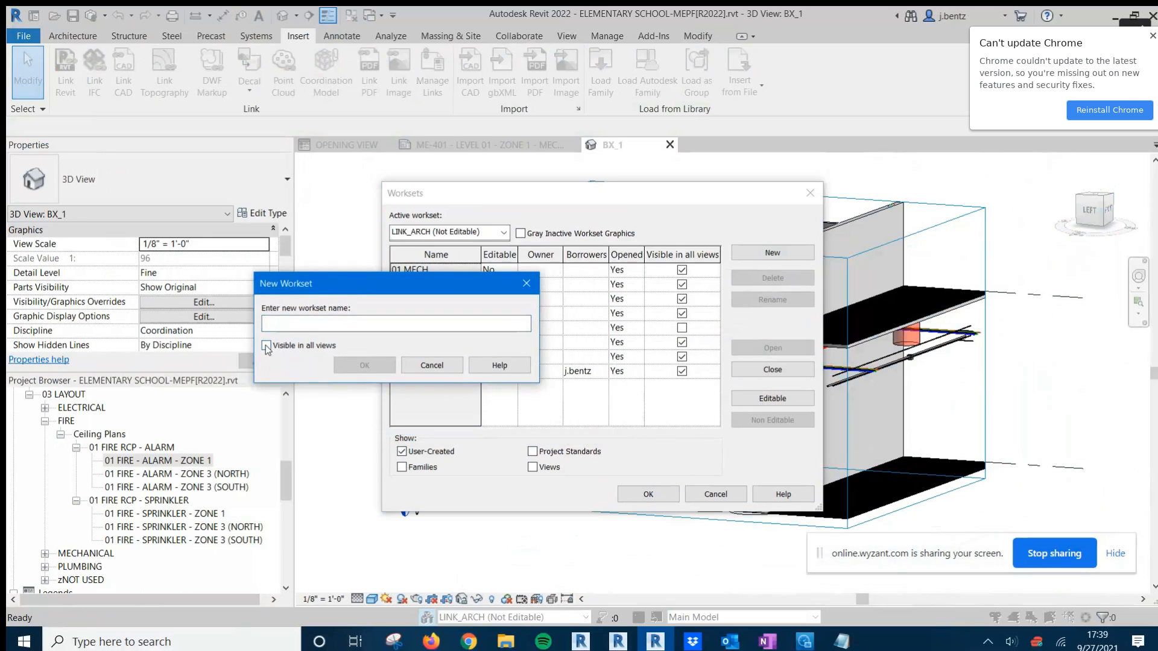
click(266, 344)
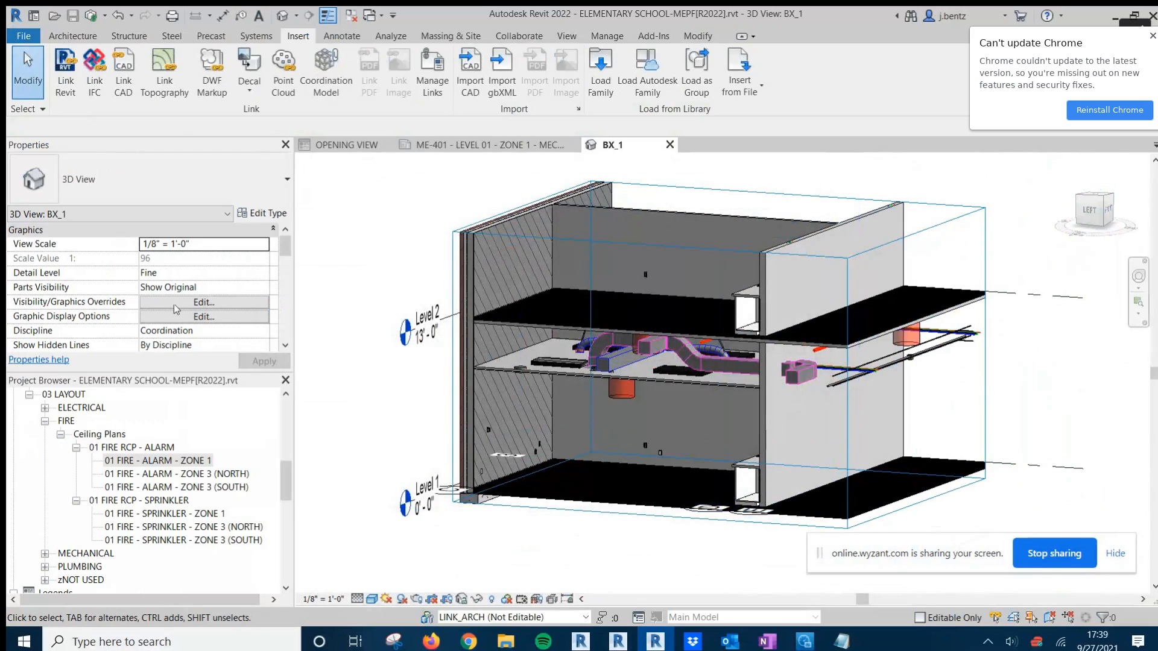
click(203, 302)
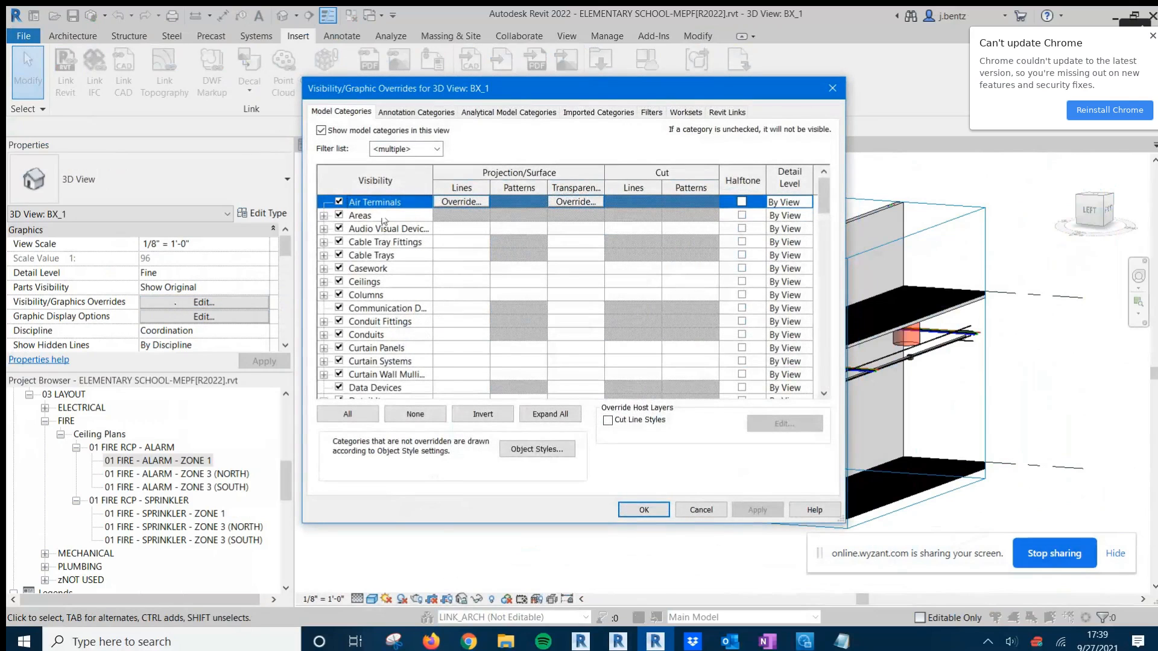
click(685, 111)
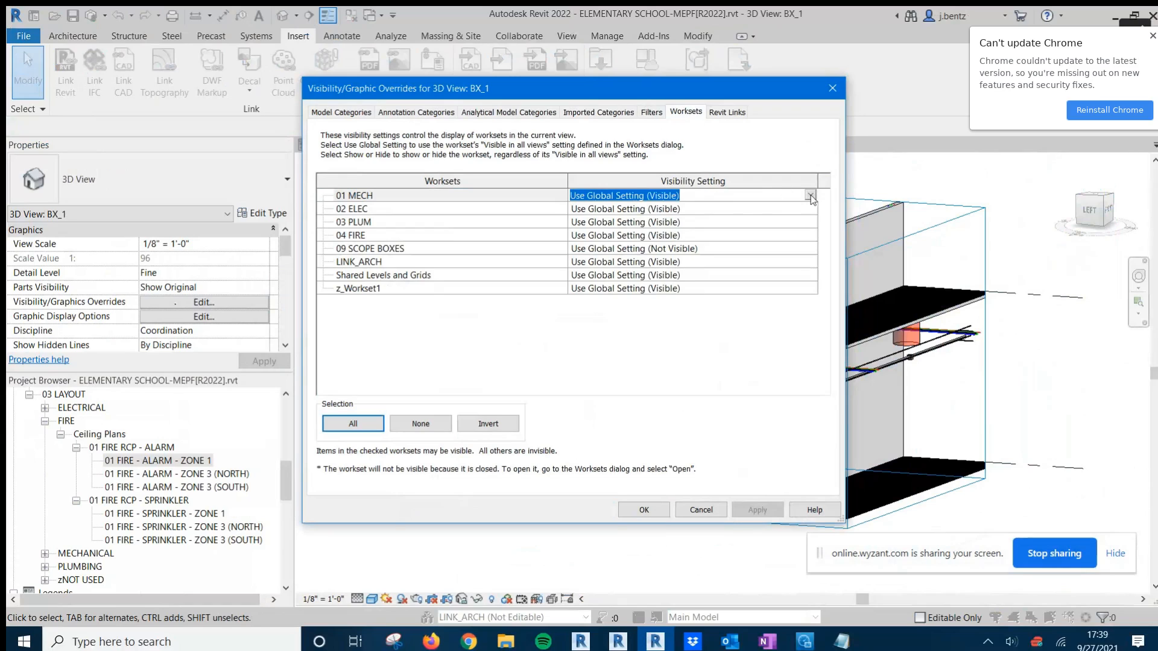
click(810, 195)
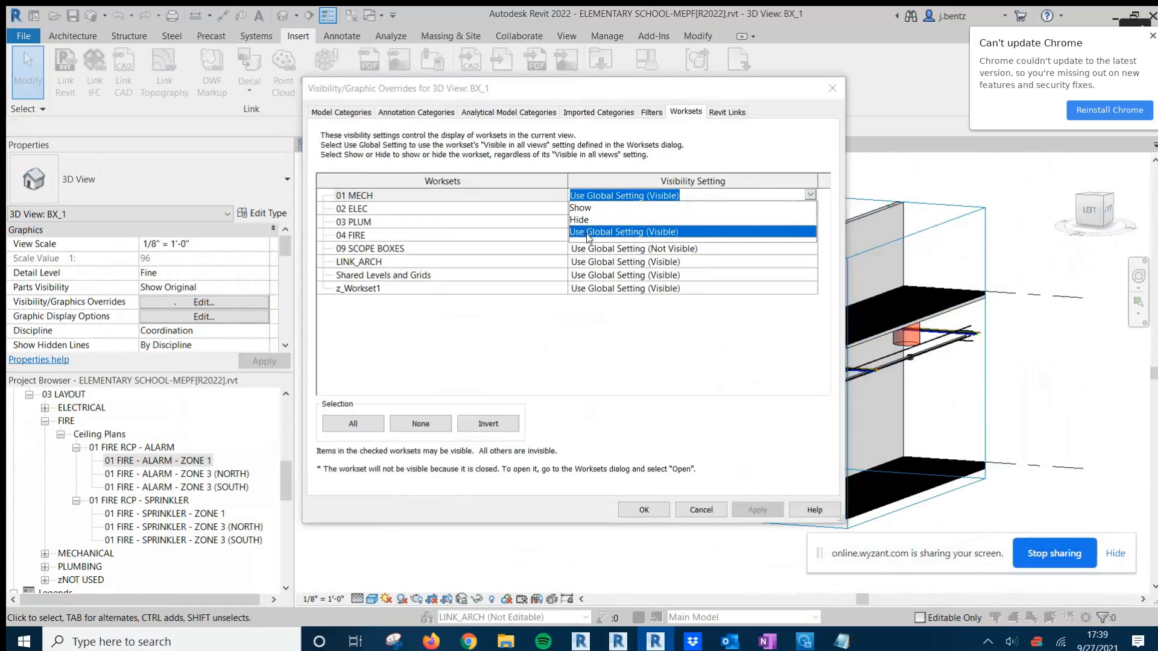
click(622, 231)
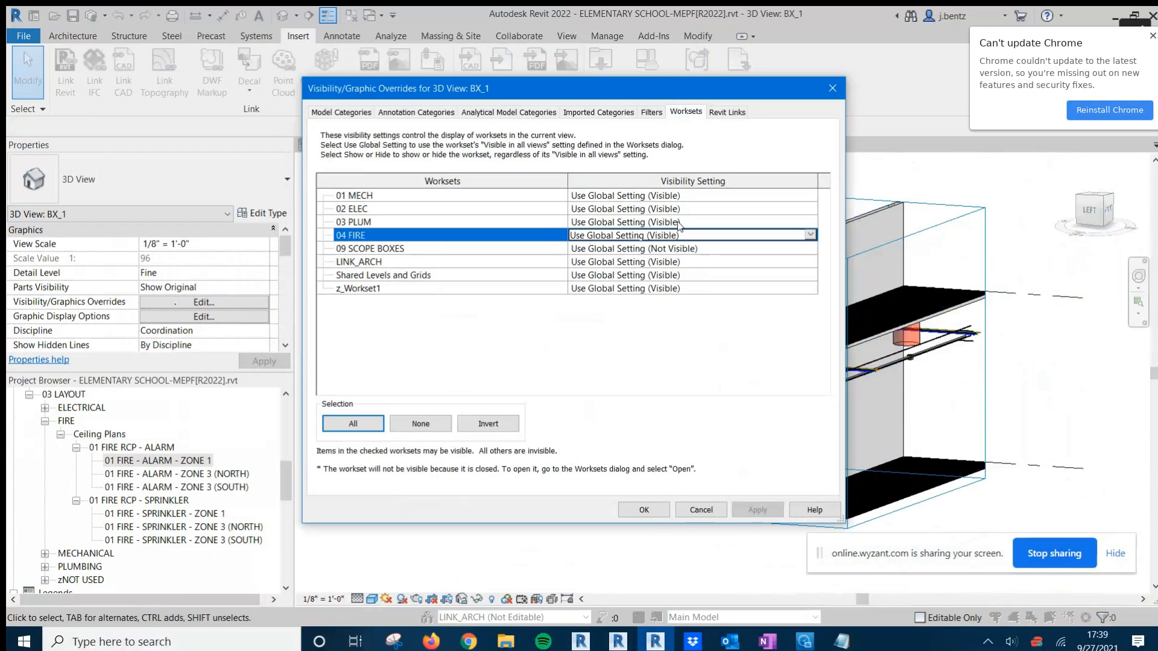
click(369, 248)
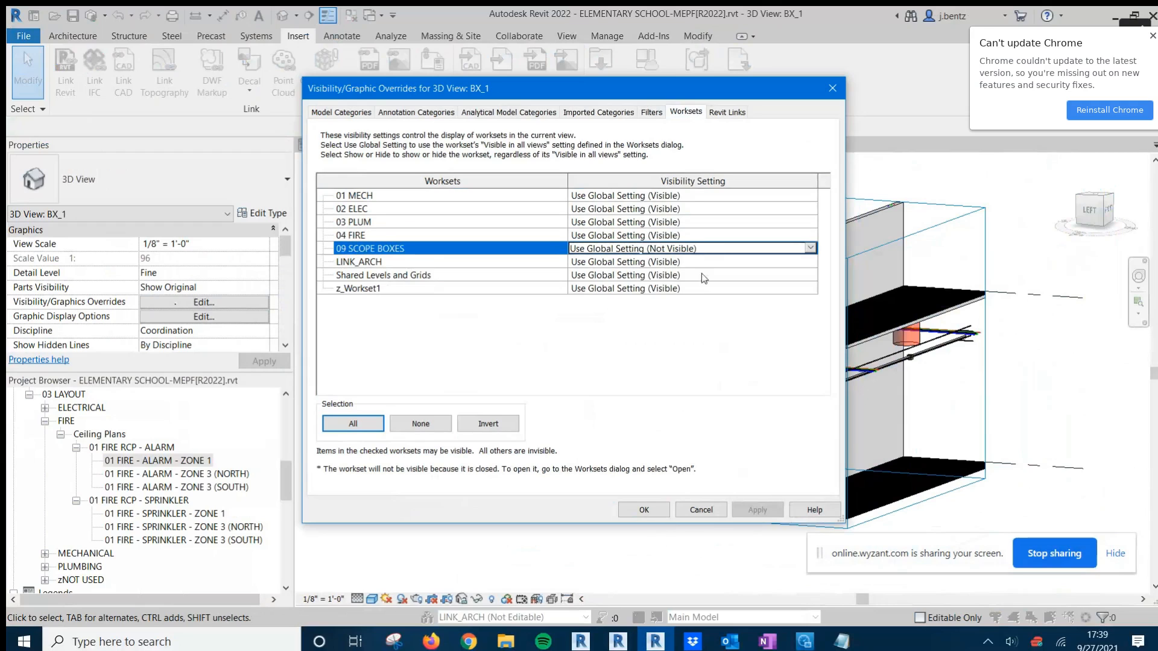
click(642, 510)
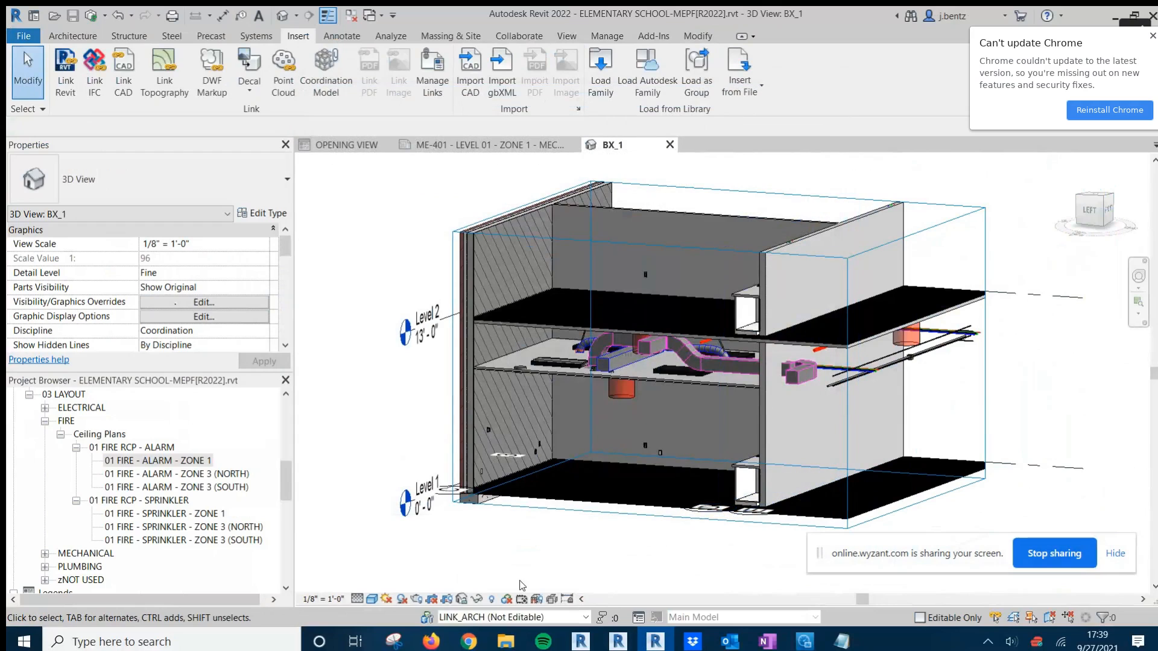